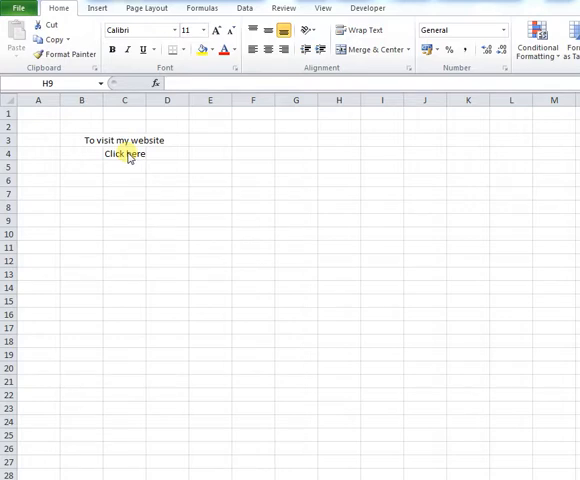
- Select the 'Click here' cell C4 and bring up its right-click context menu
click(124, 152)
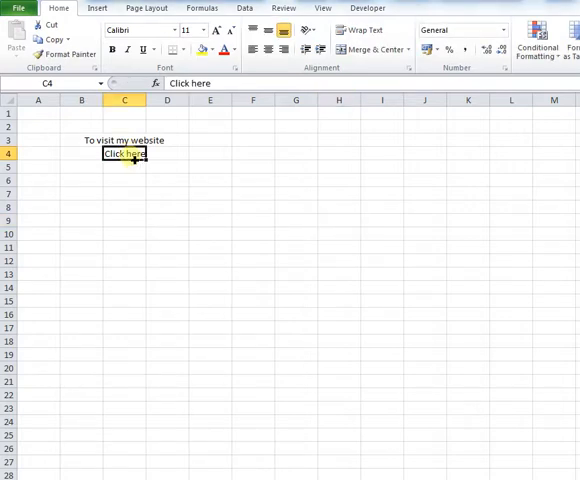
right_click(124, 152)
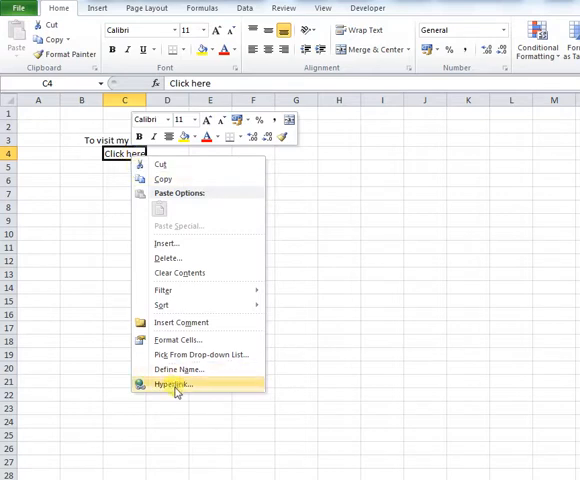
click(172, 384)
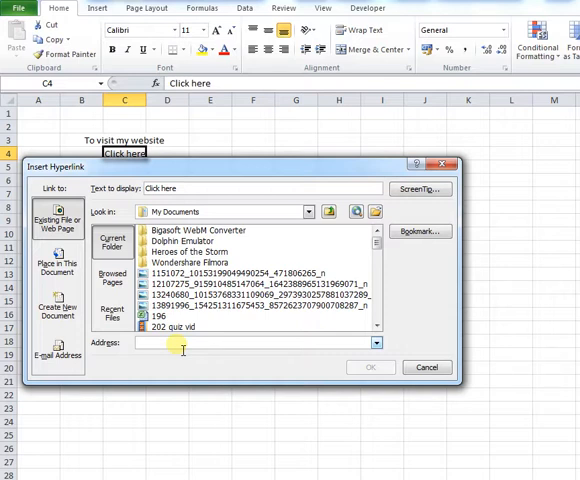
text(http://www.google.com)
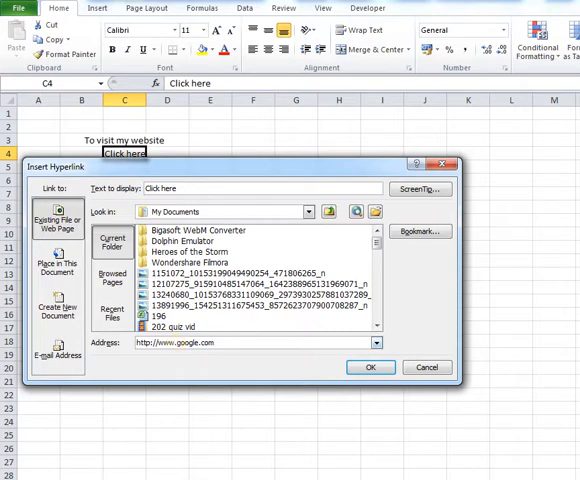
click(372, 368)
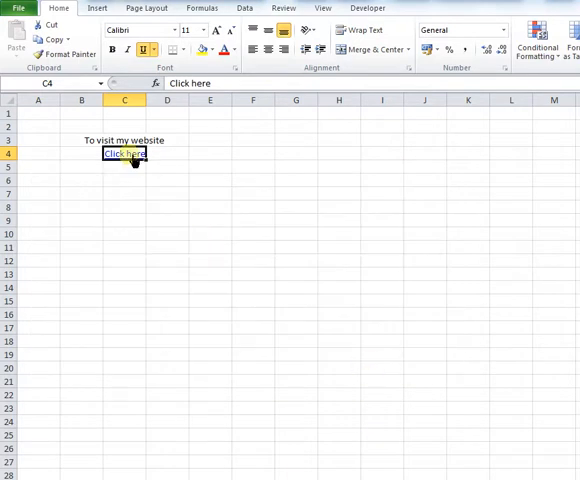
mouse_move(124, 154)
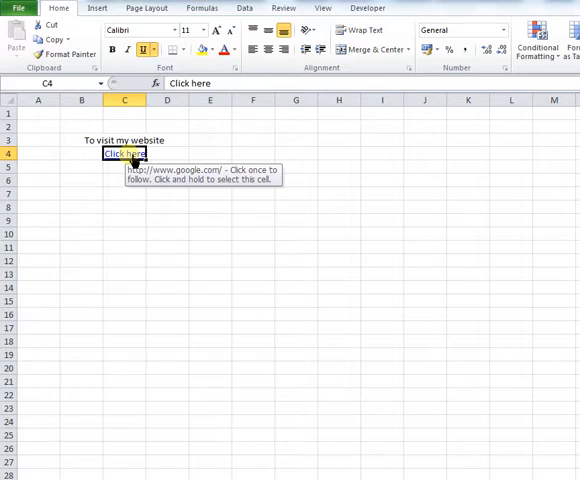
click(124, 154)
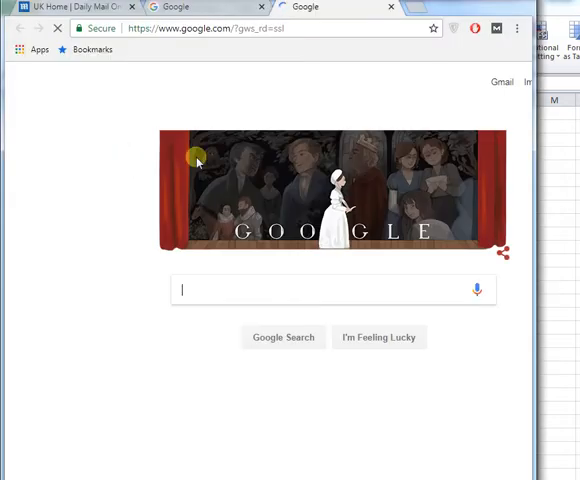
mouse_move(168, 236)
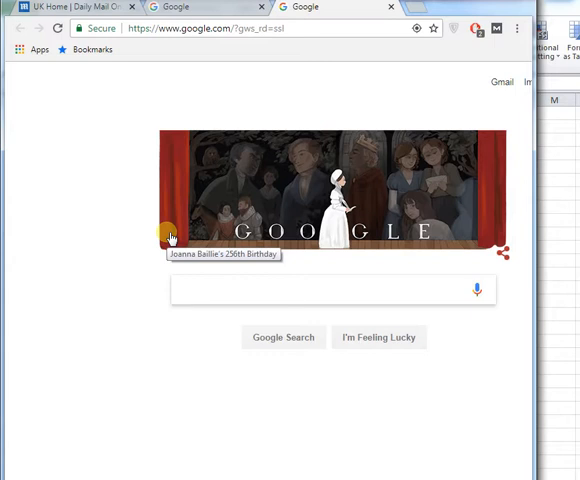
mouse_move(170, 236)
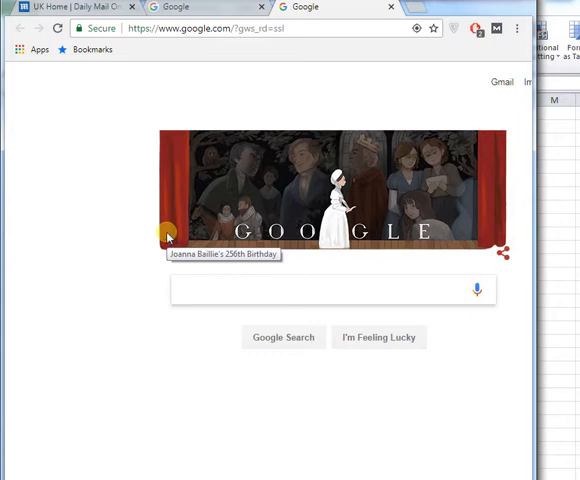